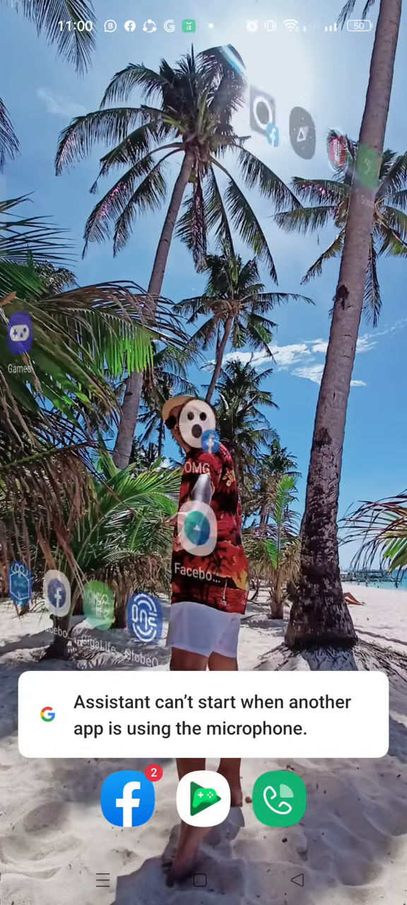
Return to the home screen and launch App Market from the suggested games folder
scroll(left, 3)
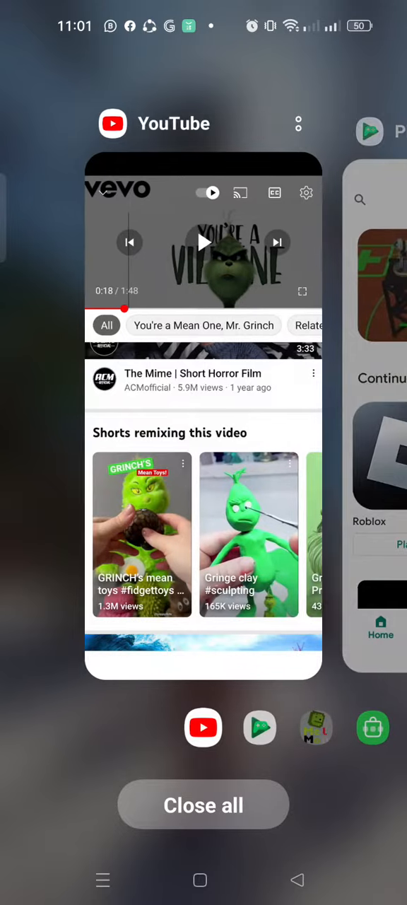
scroll(left, 3)
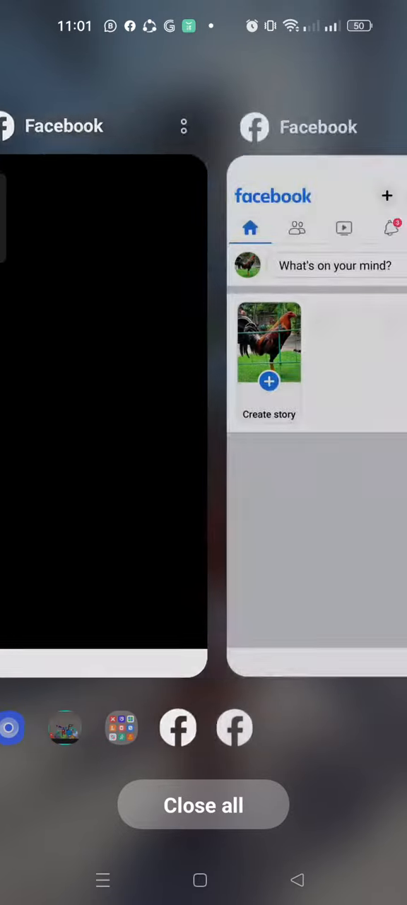
click(204, 805)
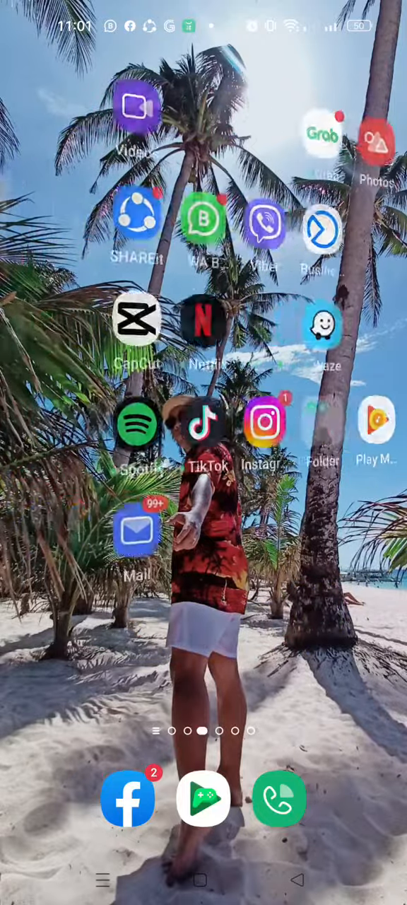
click(204, 799)
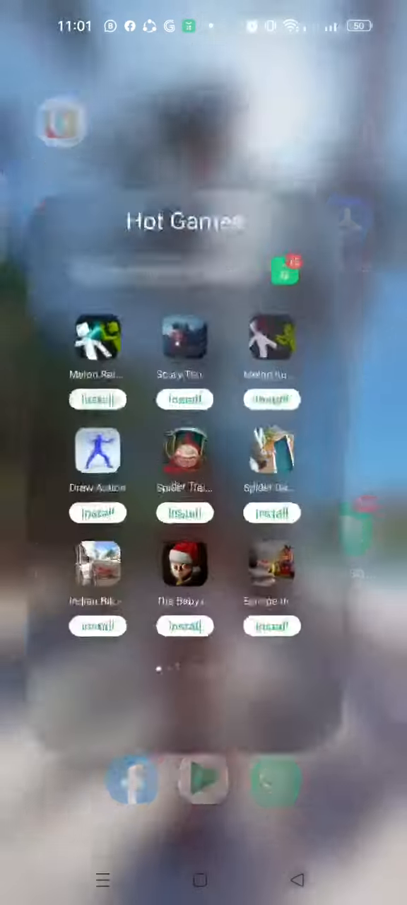
click(285, 270)
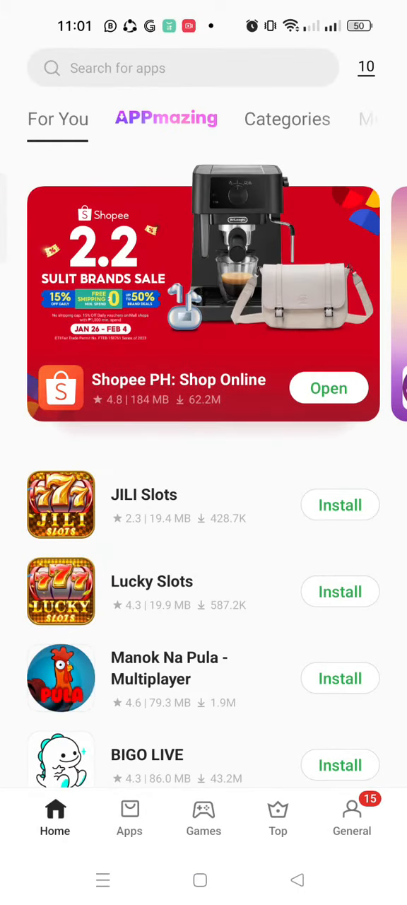
Search for 'melon playground' and open the Melon Playground result
click(176, 68)
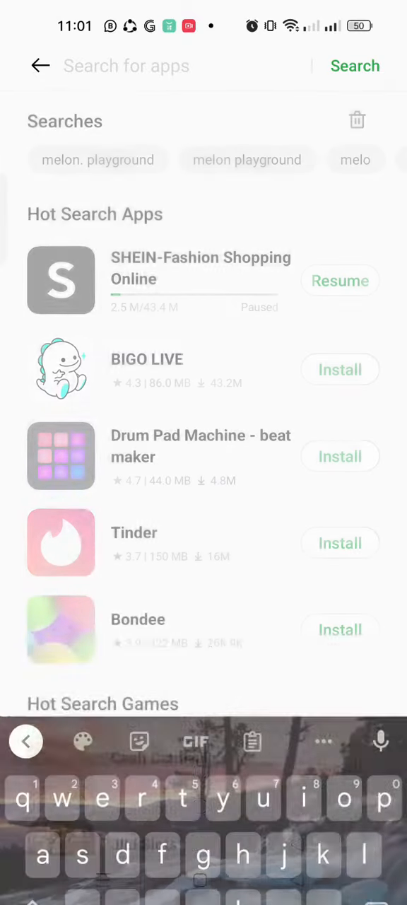
text(m)
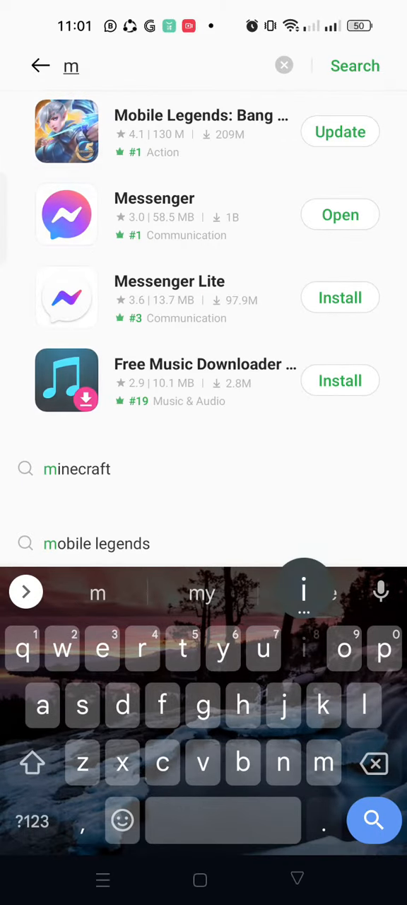
text(il)
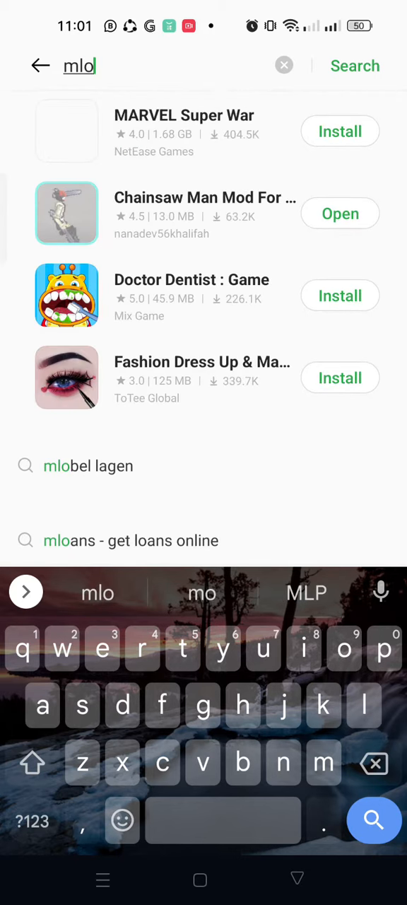
click(380, 592)
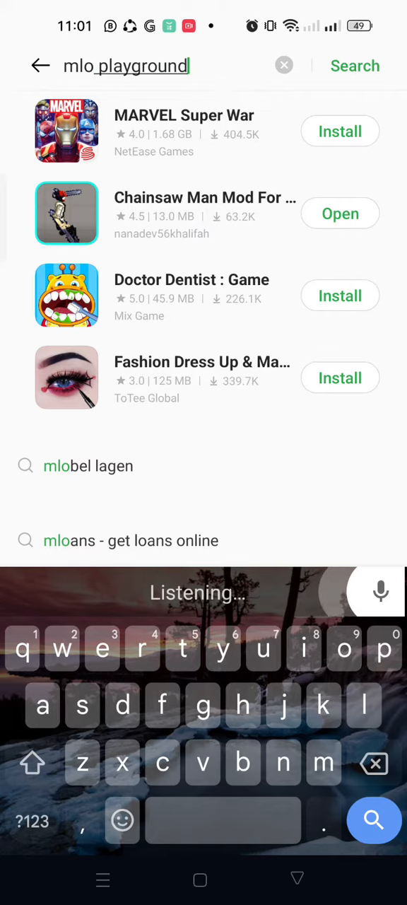
click(355, 66)
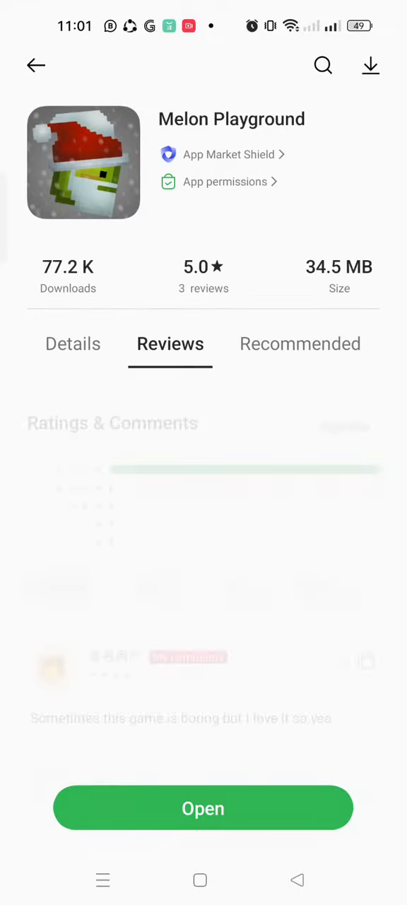
Launch Melon Playground, choose a map, and spawn a saved creation onto it
click(203, 809)
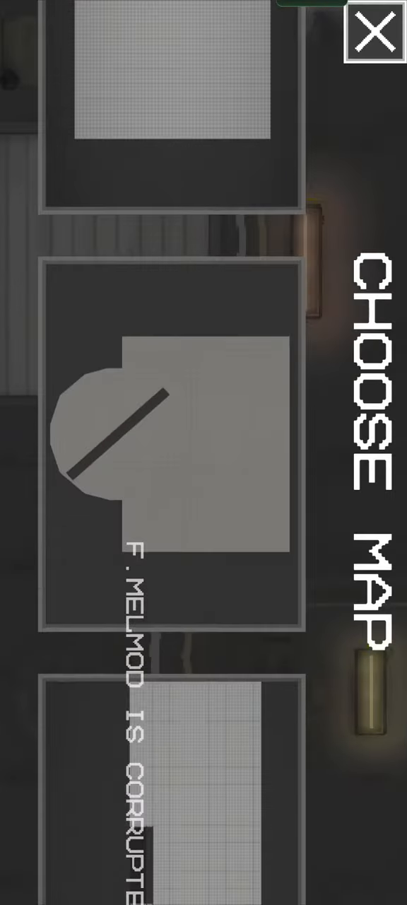
click(170, 453)
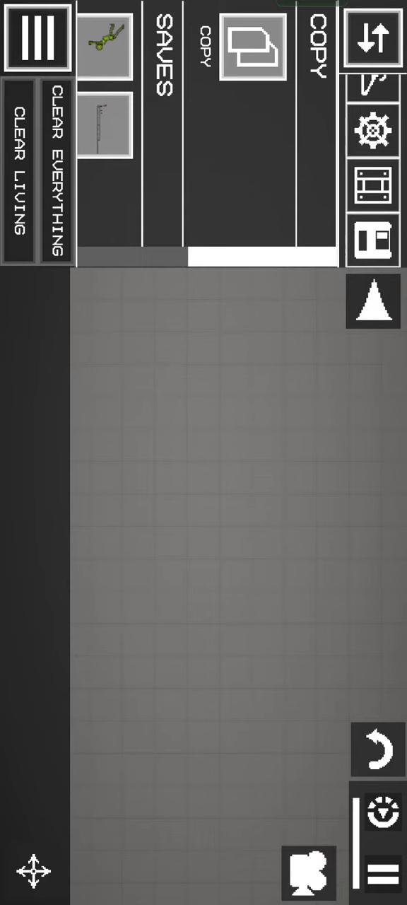
click(316, 56)
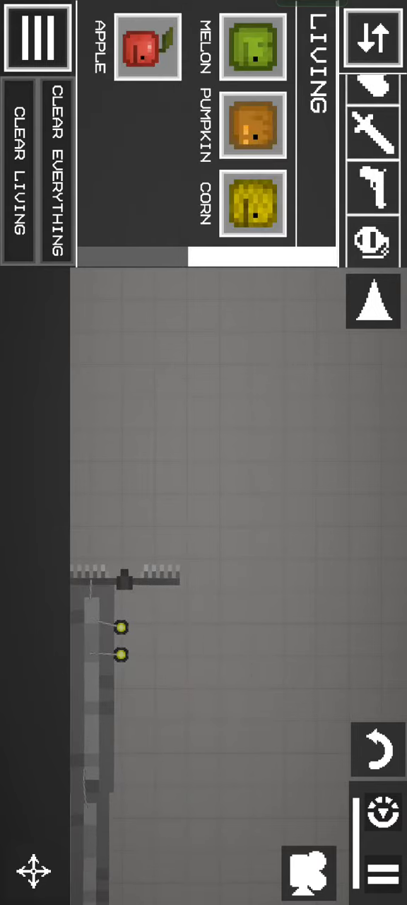
Close the item catalogue, move to the water, and reopen the saved creations list
click(373, 156)
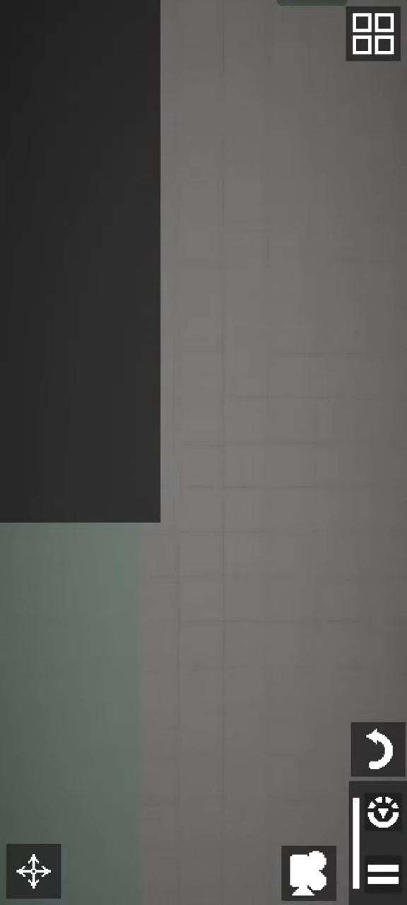
click(373, 33)
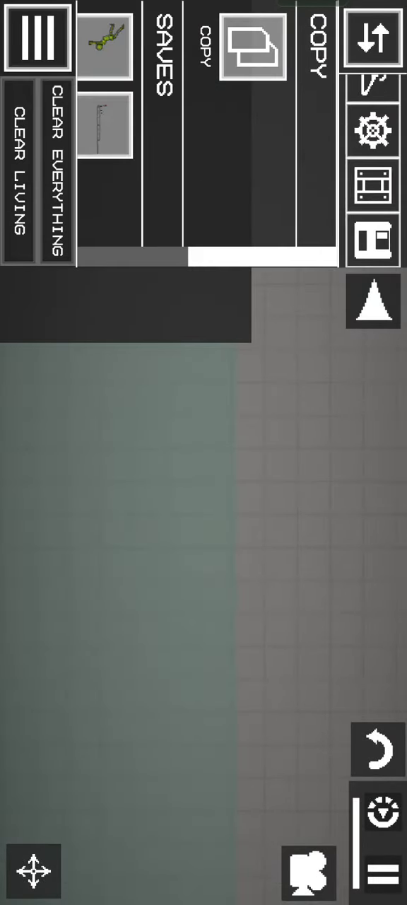